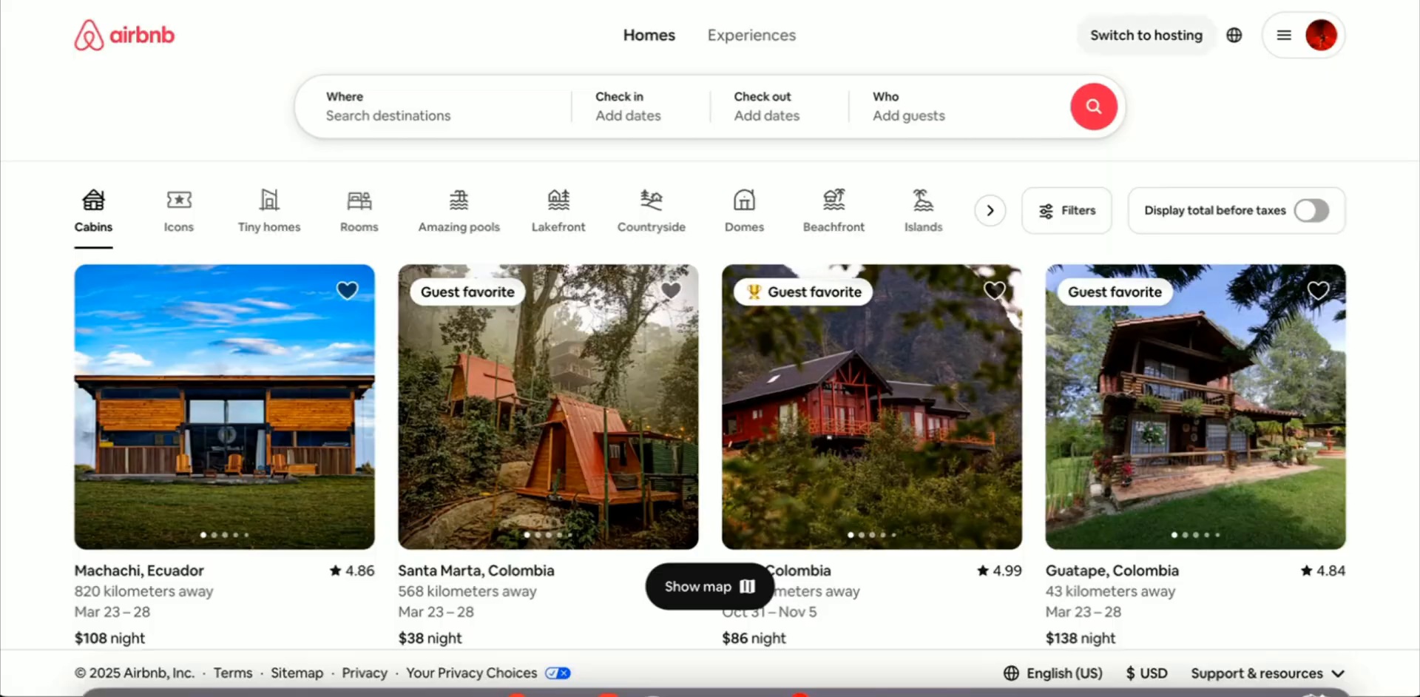
- Switch Airbnb to hosting, view Account settings > Privacy & sharing, then the Hostaway dashboard
click(1145, 34)
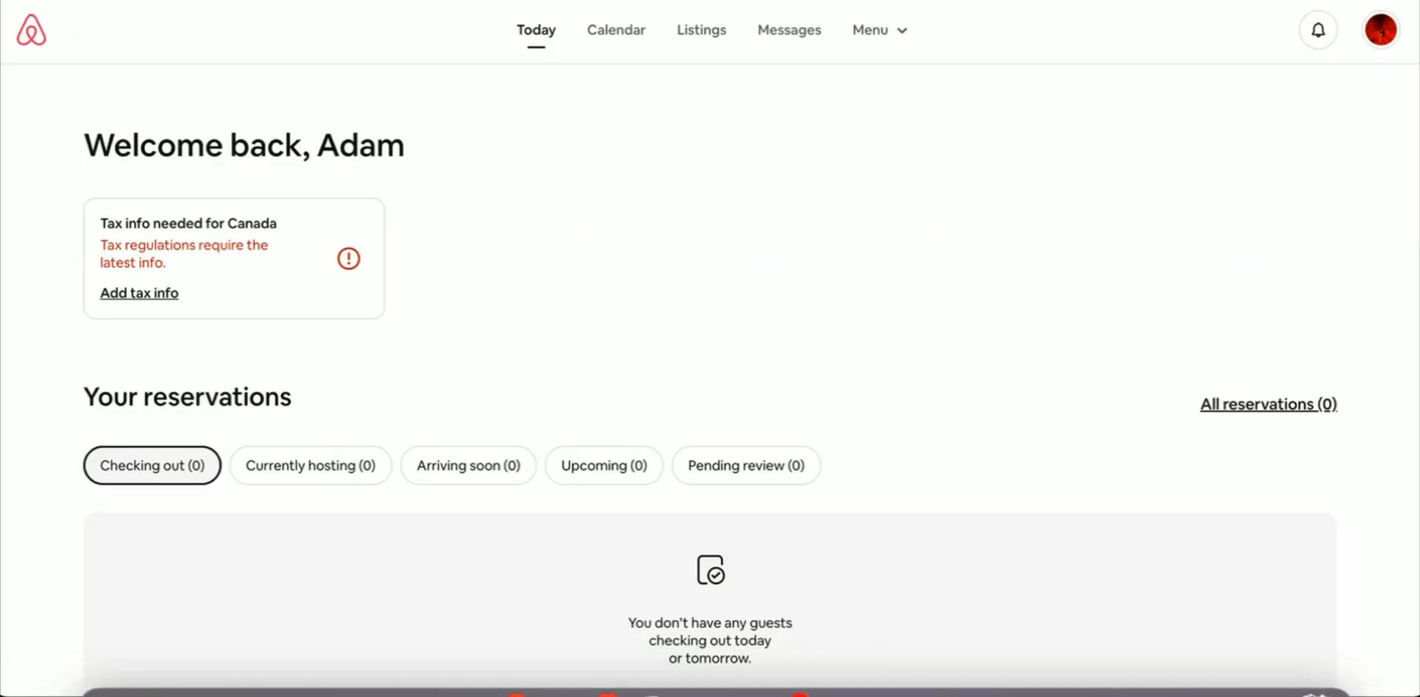
click(1380, 29)
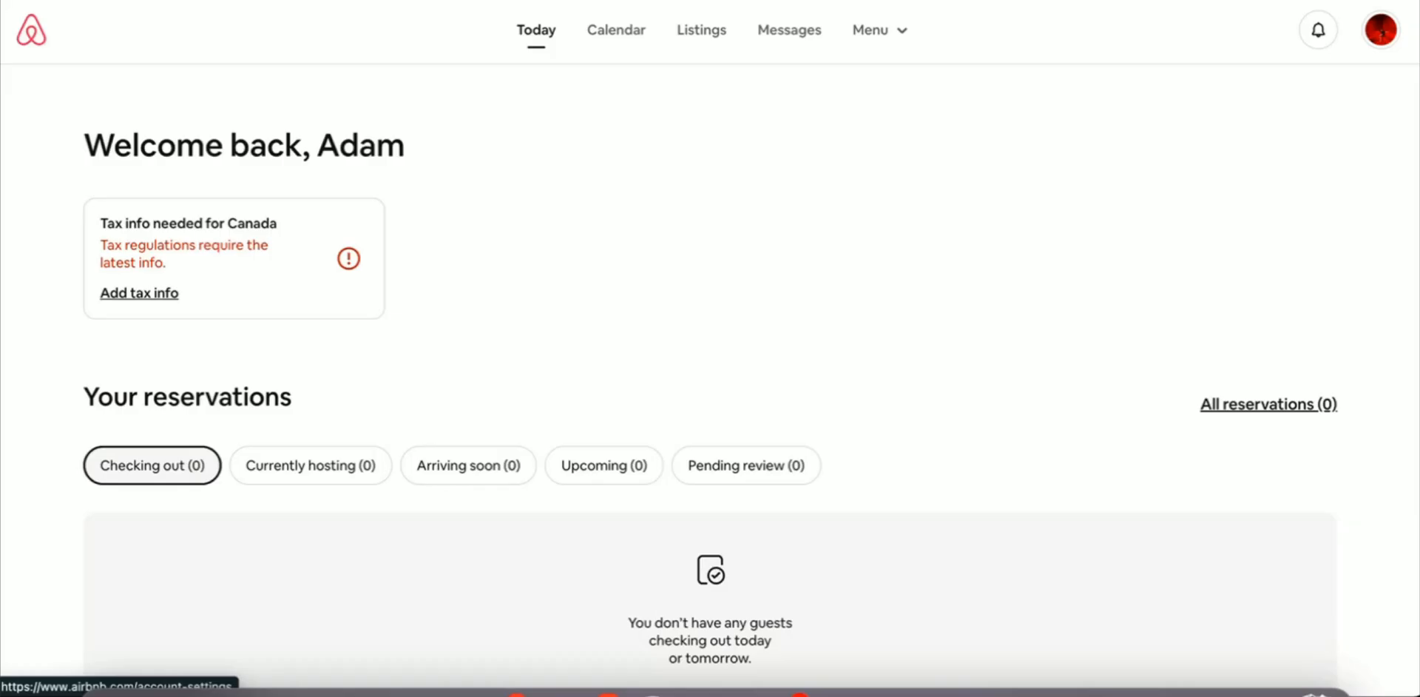
click(1380, 30)
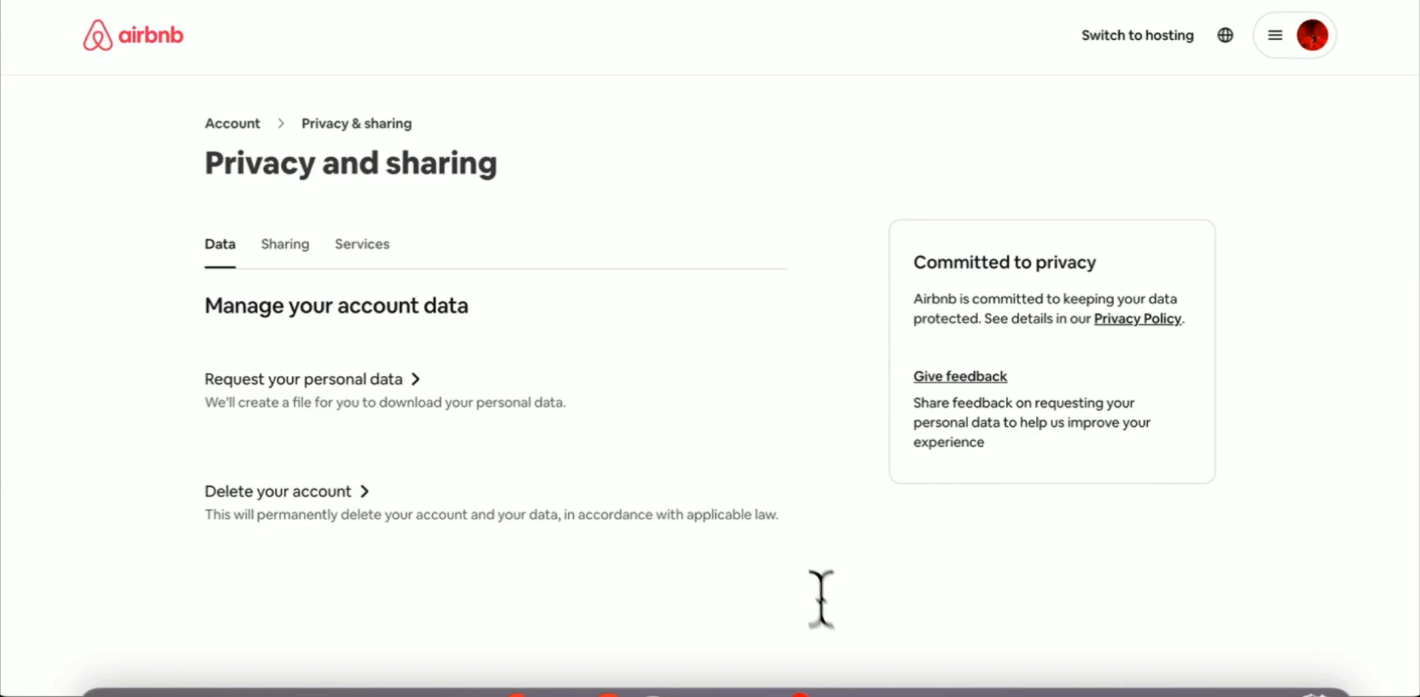
click(361, 244)
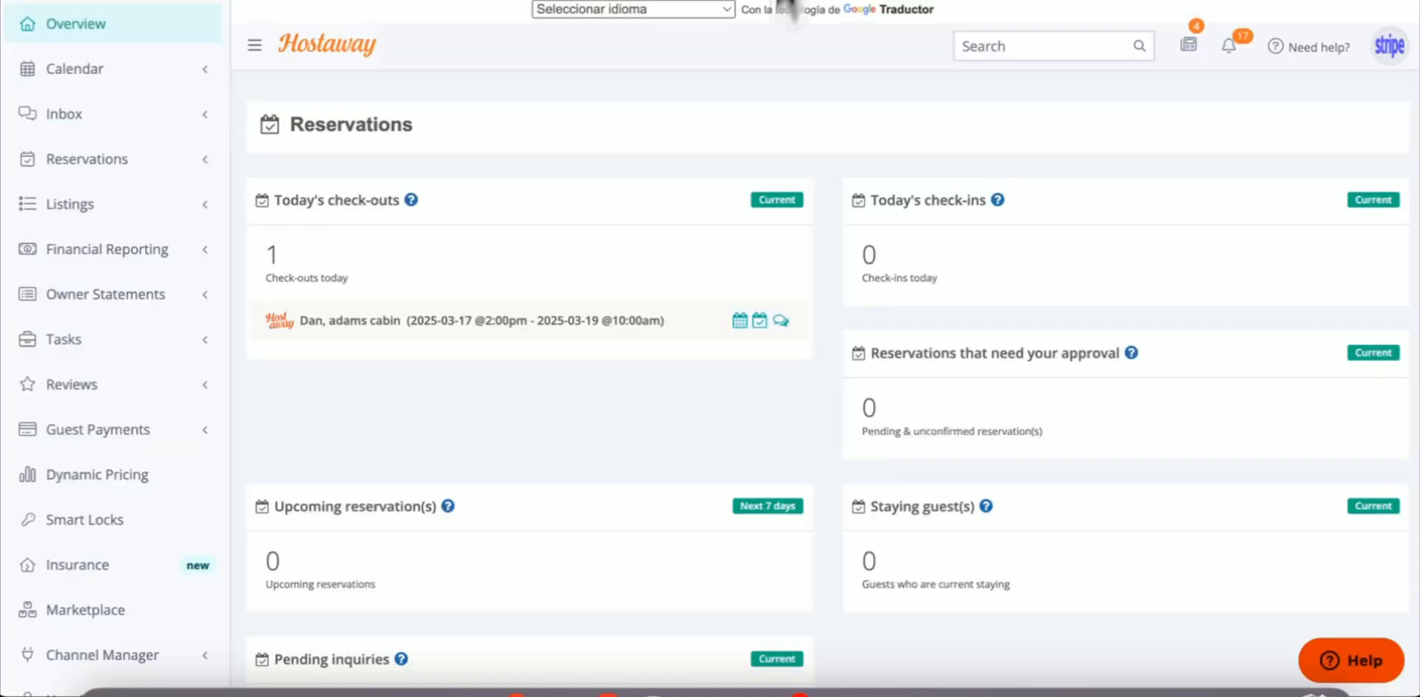
- Reach the Airbnb channel's configuration from Channel Manager > Channels
click(103, 654)
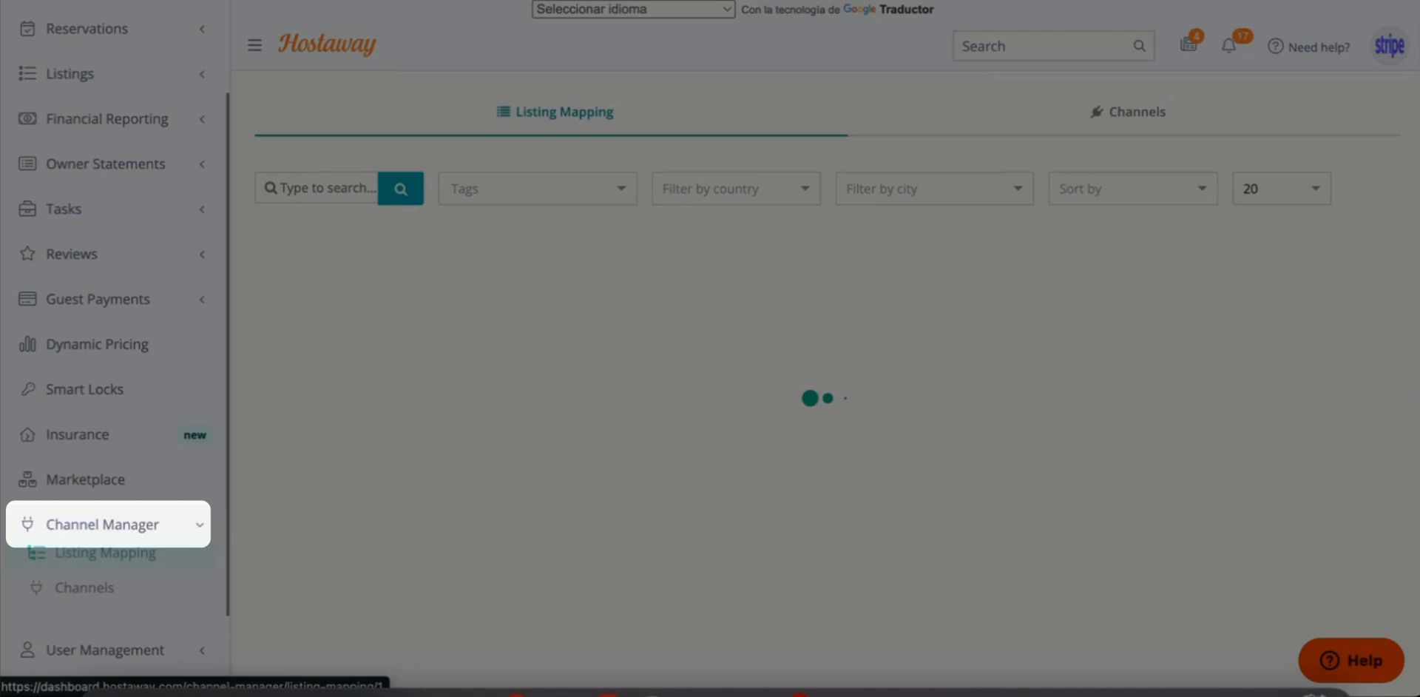
click(1127, 111)
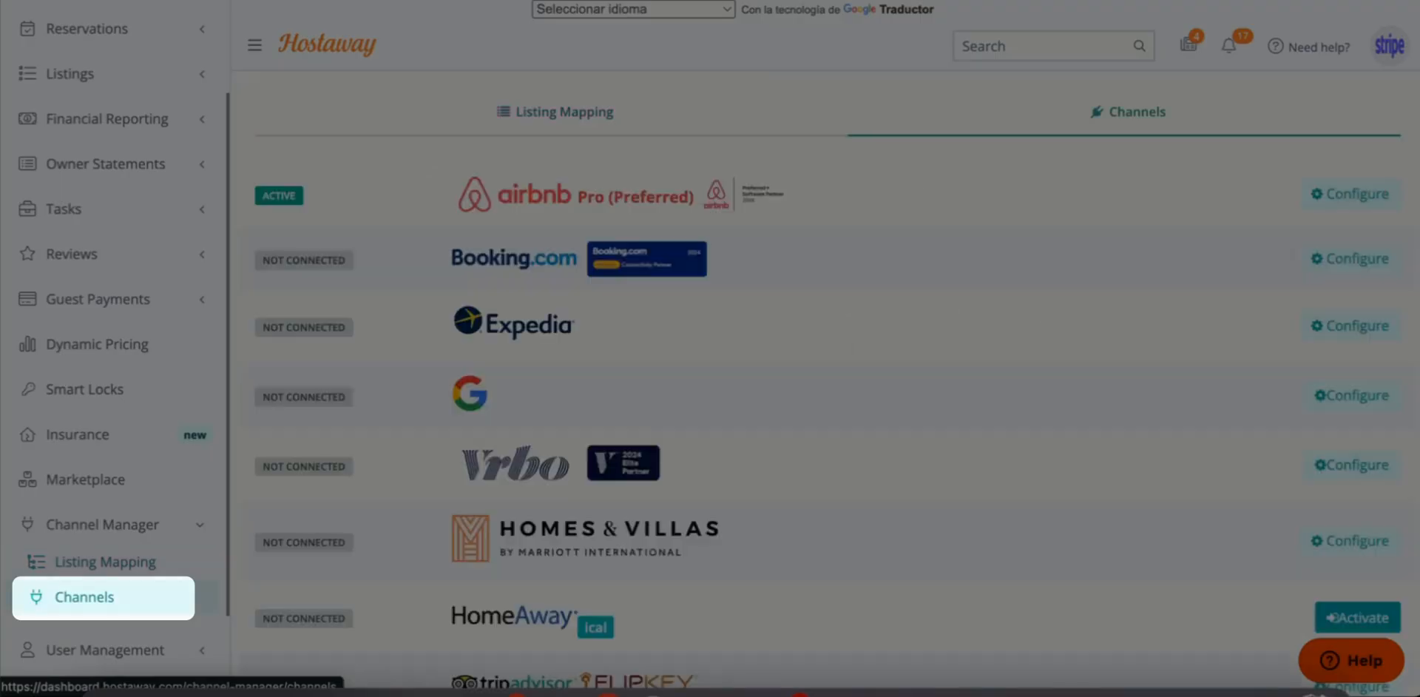
click(1350, 192)
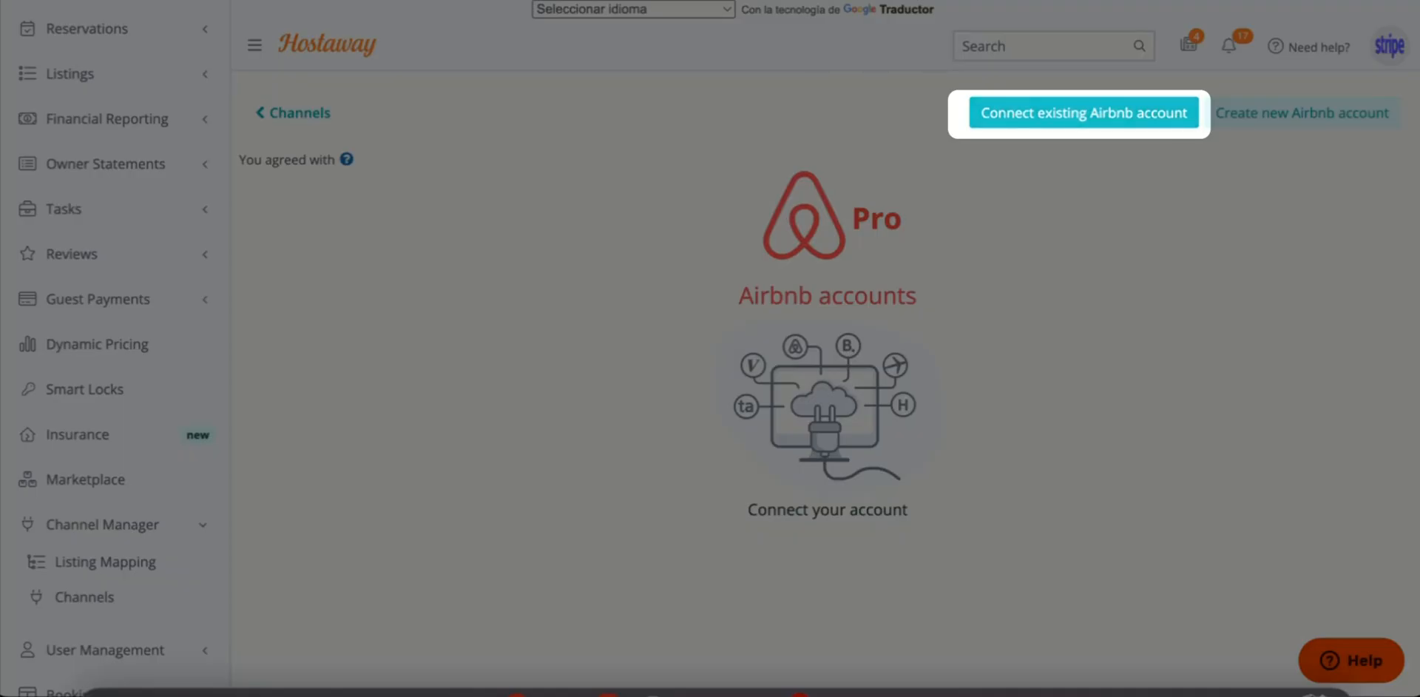
- Connect the existing Airbnb account, agreeing to Hostaway terms and authorizing on Airbnb
click(1082, 113)
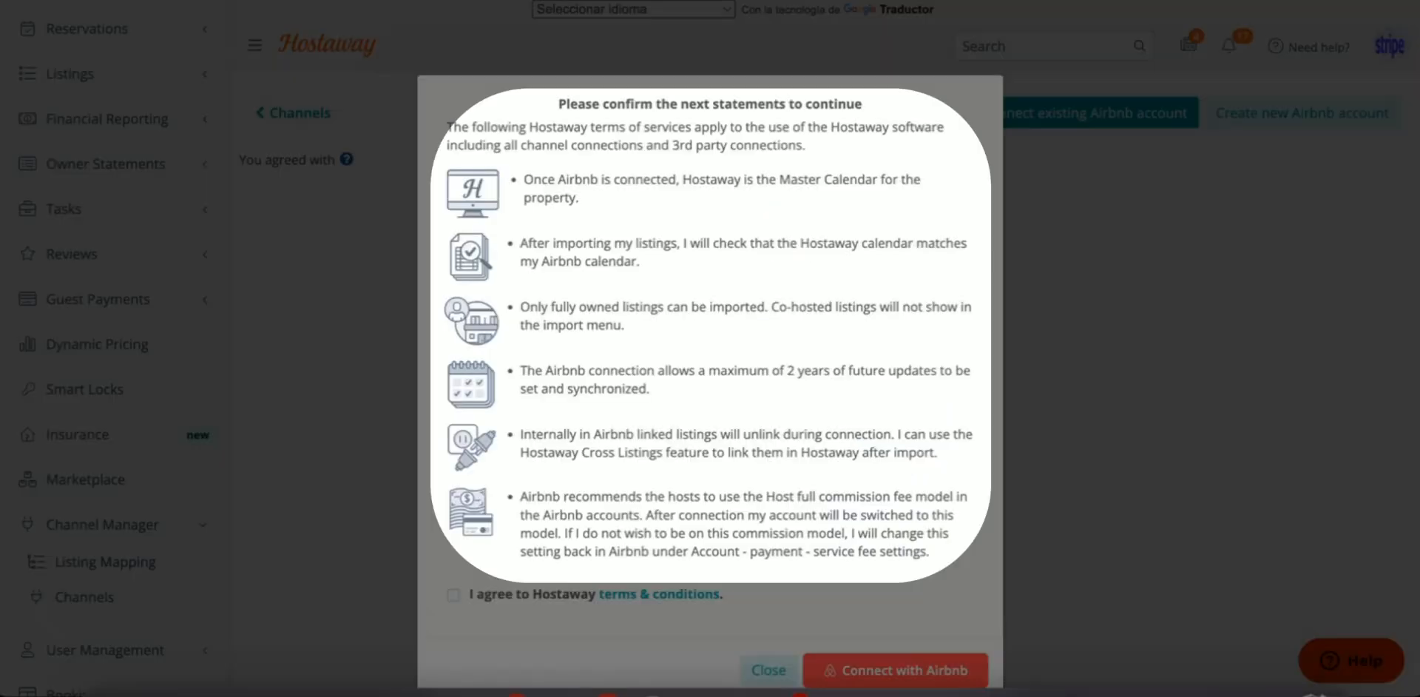
click(454, 593)
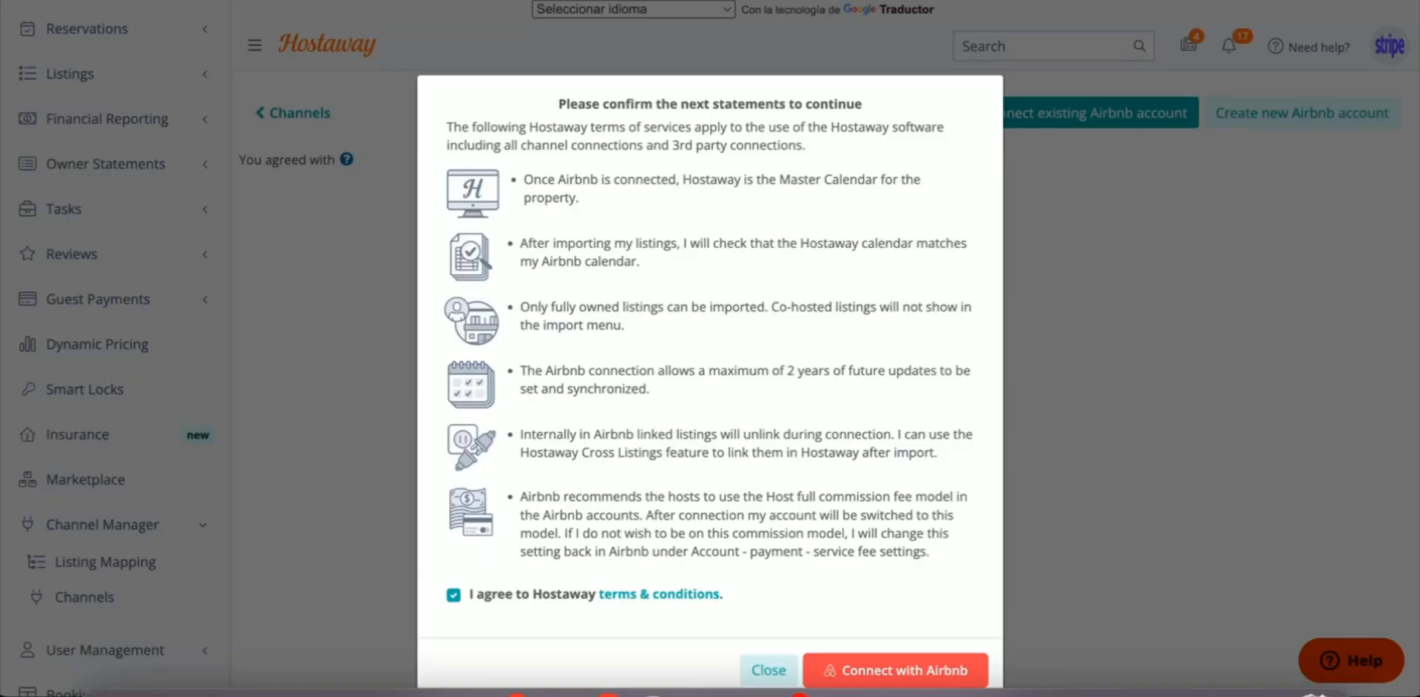
click(893, 670)
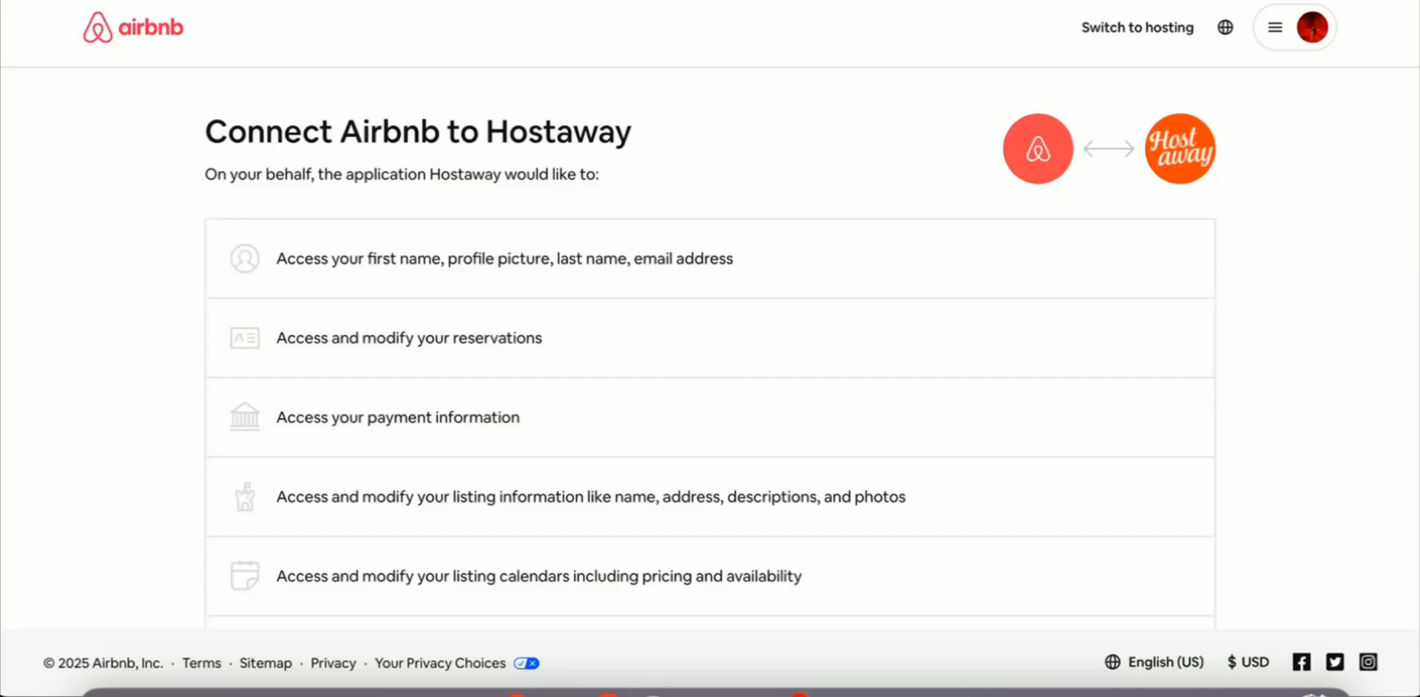
scroll(down, 3)
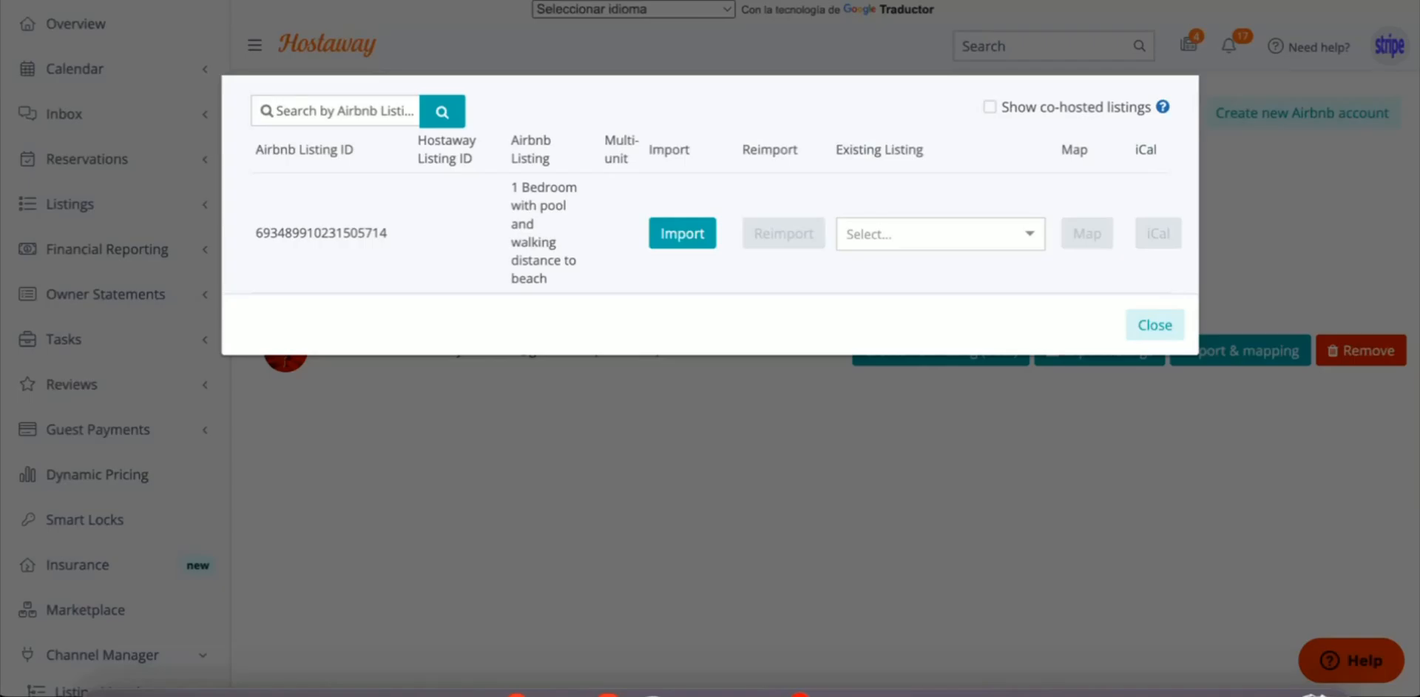
mouse_move(1322, 580)
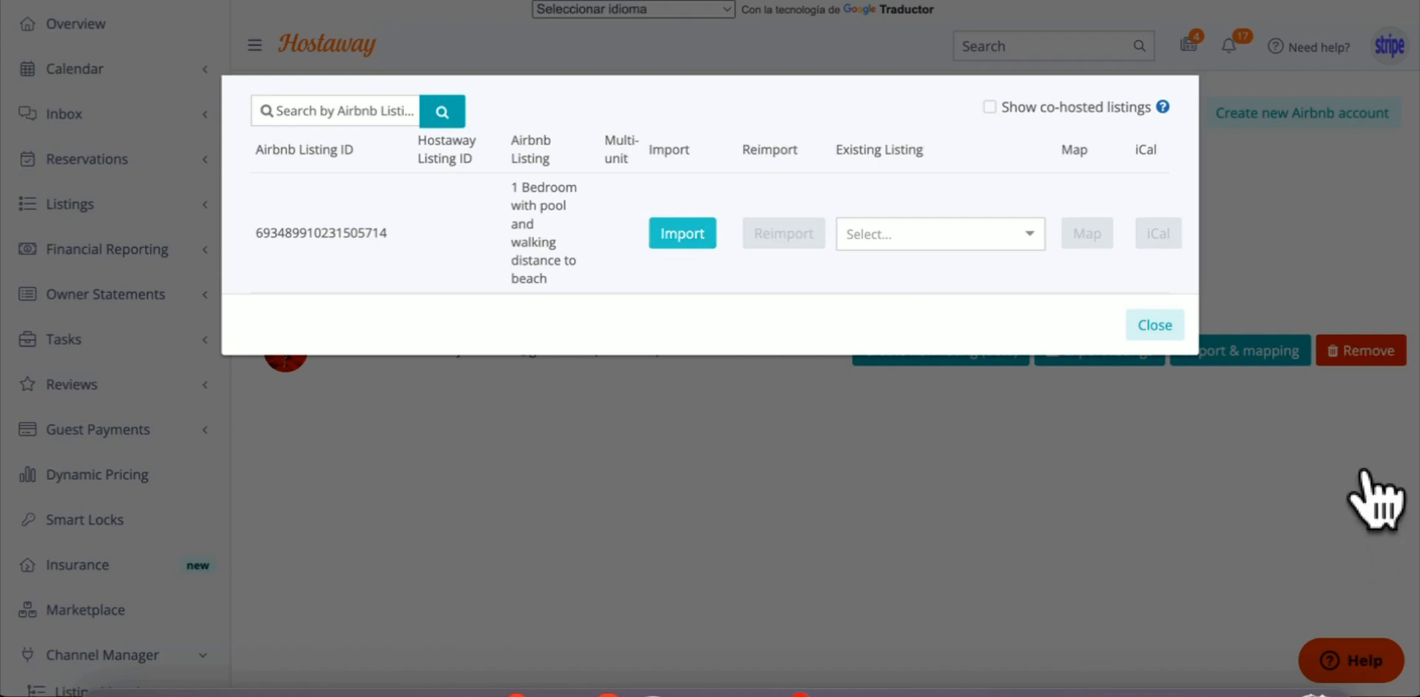
- Import '1 Bedroom with pool and walking distance to beach' as a new property, then check notifications
click(680, 232)
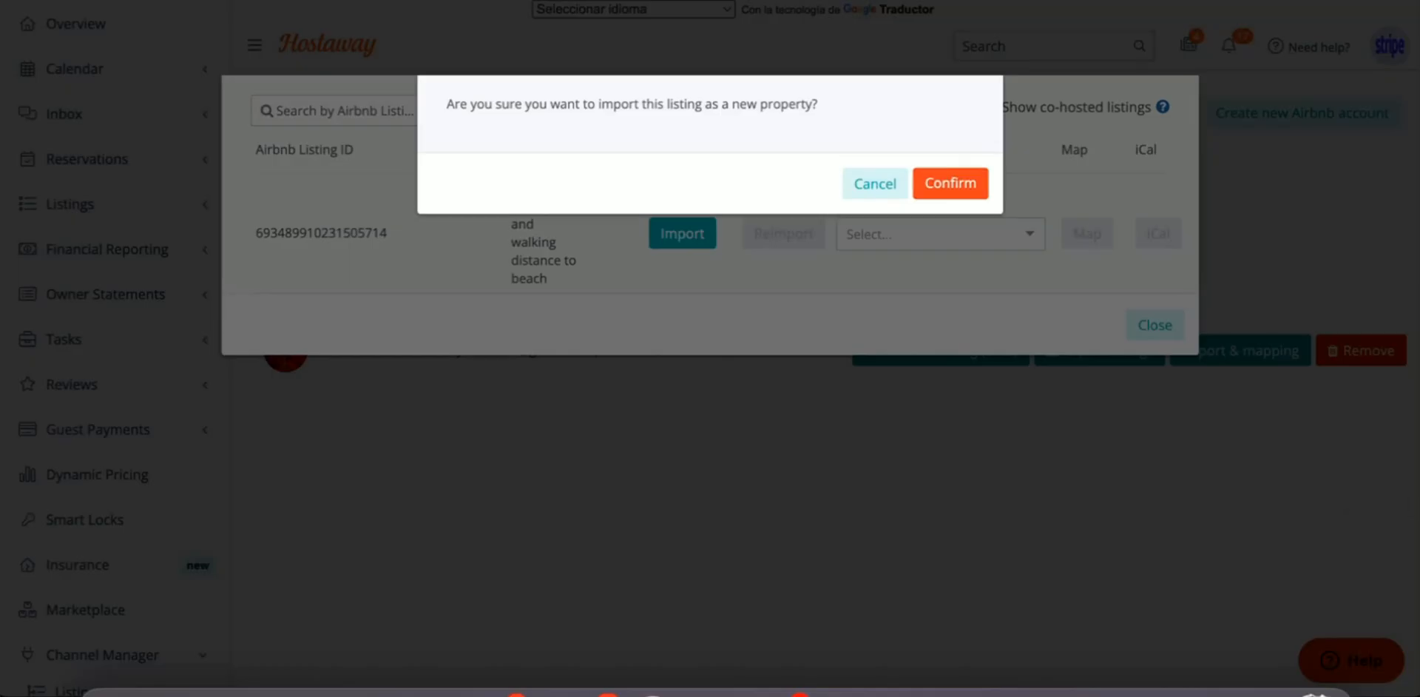
click(949, 184)
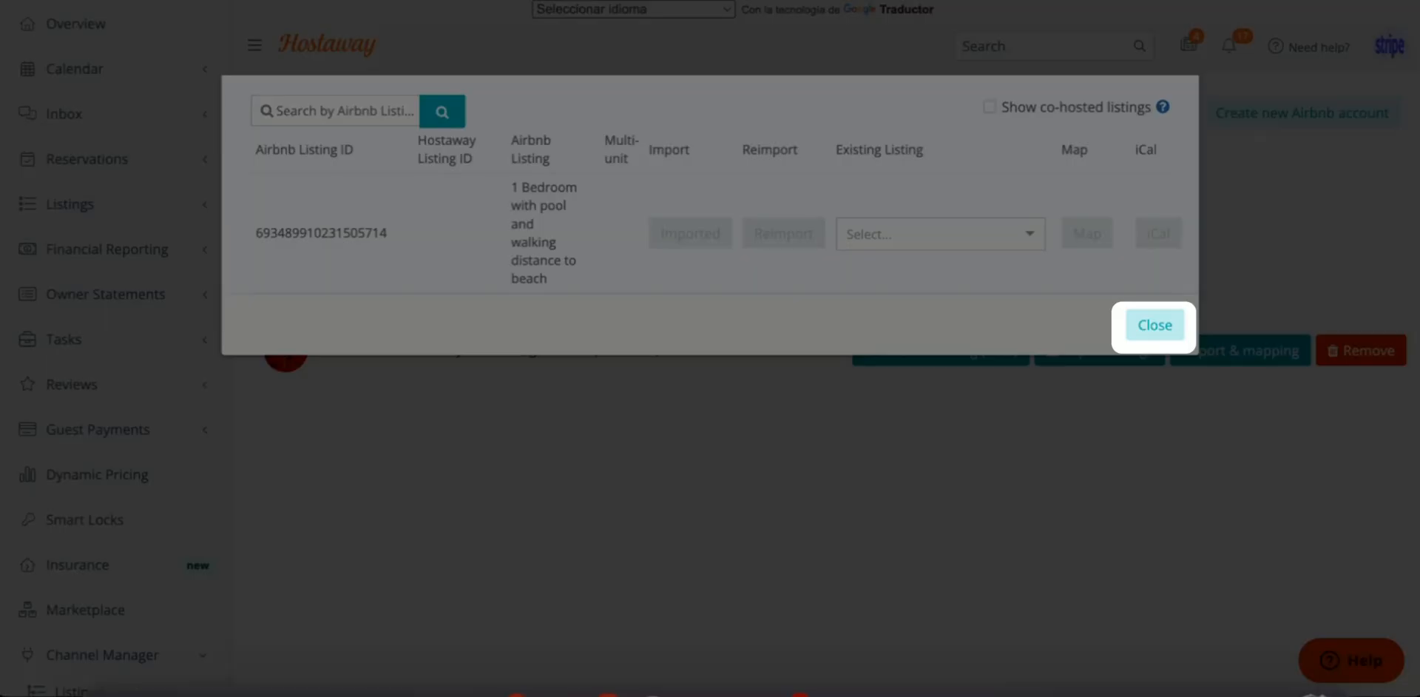
click(1153, 324)
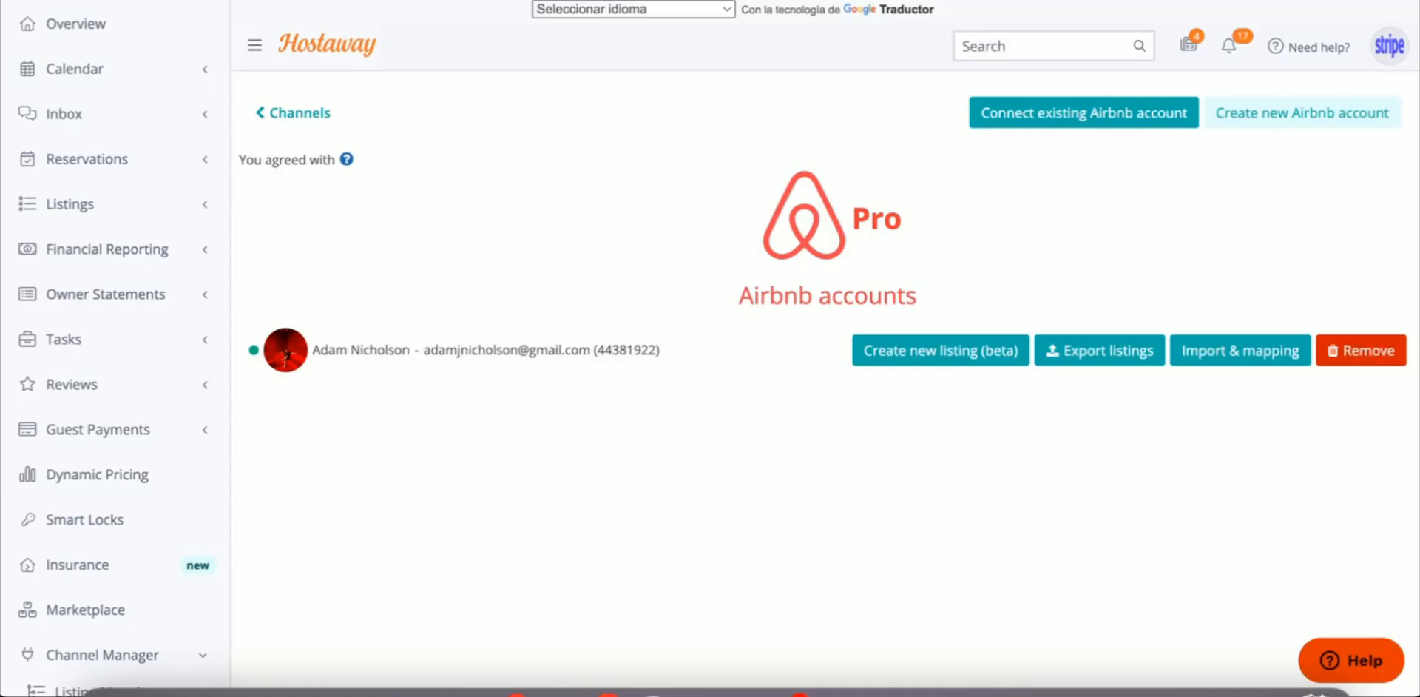
click(1229, 45)
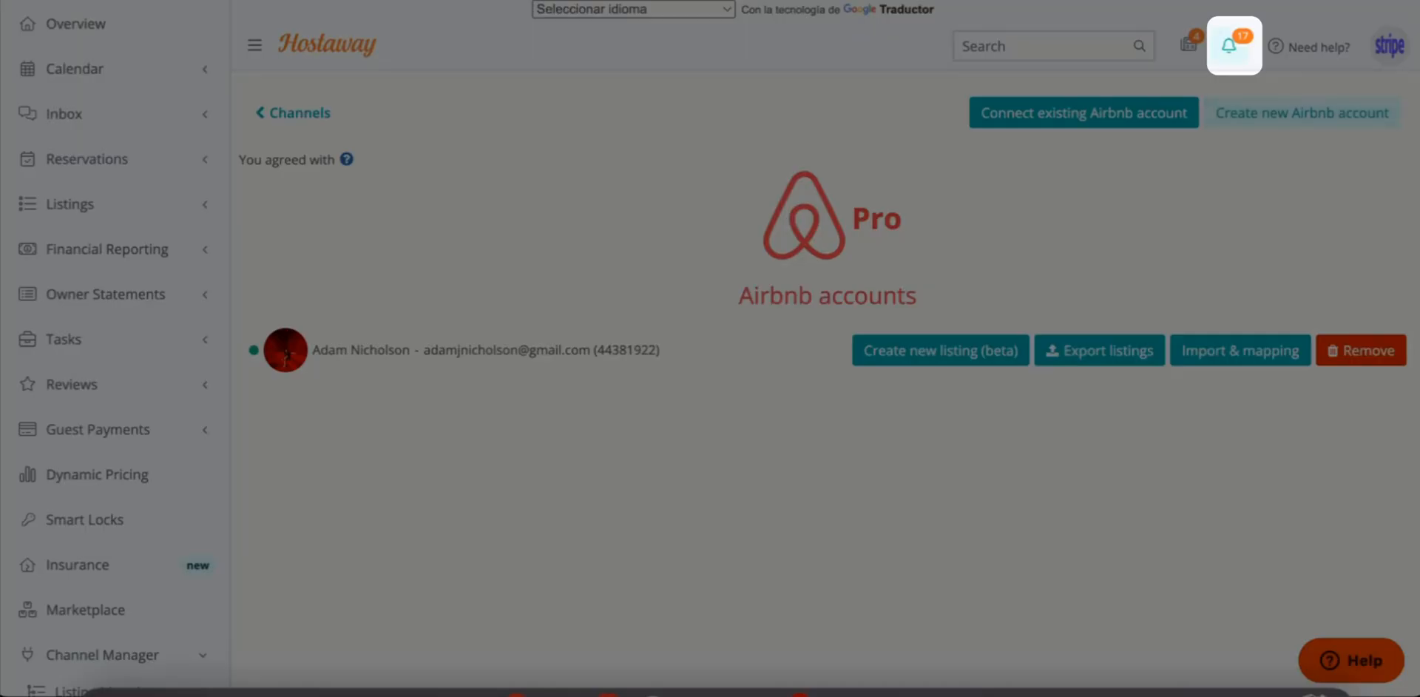